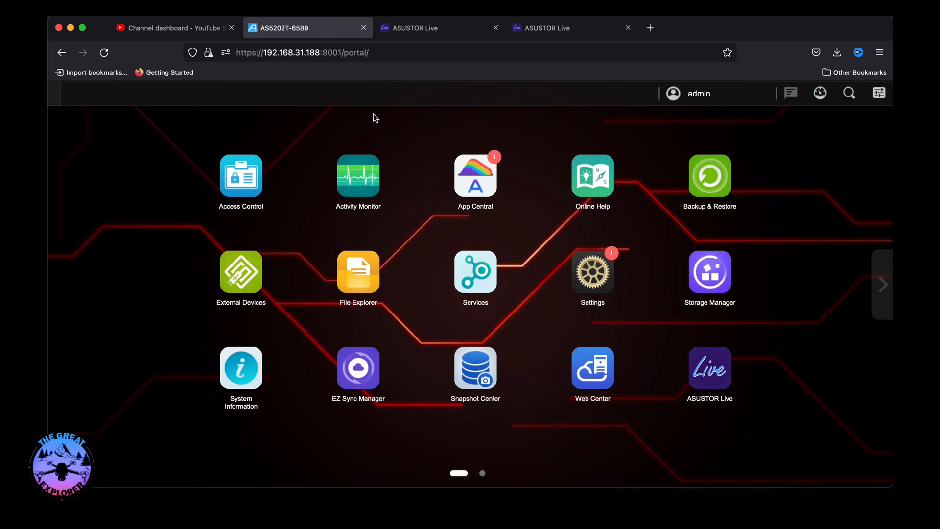
pyautogui.moveTo(593, 273)
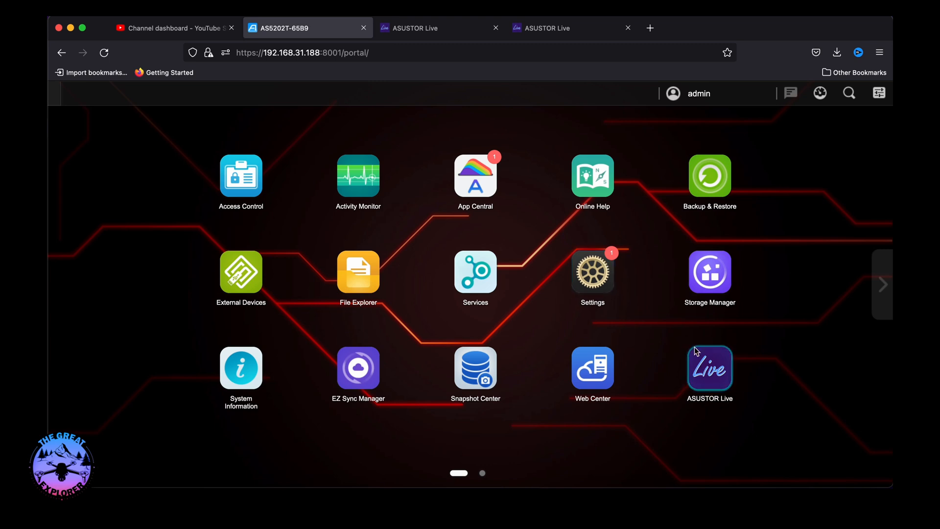
pyautogui.moveTo(688, 323)
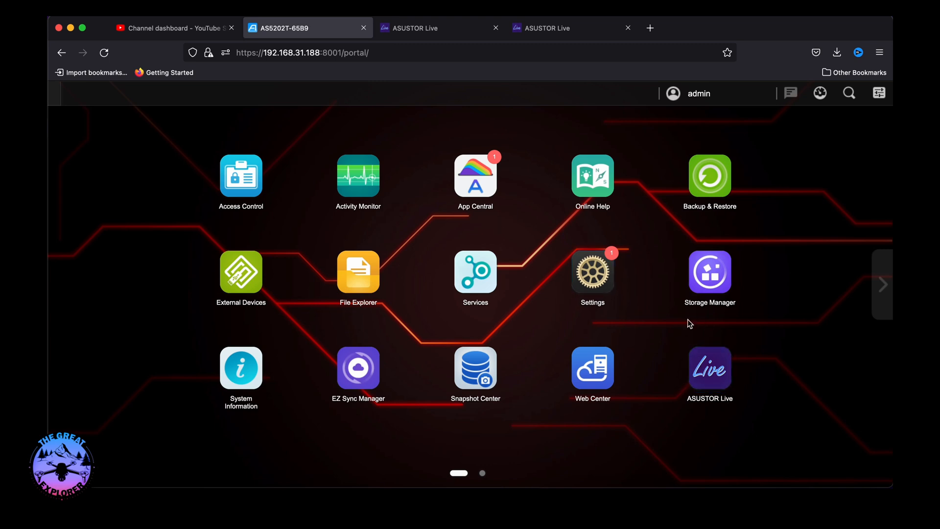
# In App Central, check the pending Docker-ce update, then view the installed apps.
pyautogui.click(474, 175)
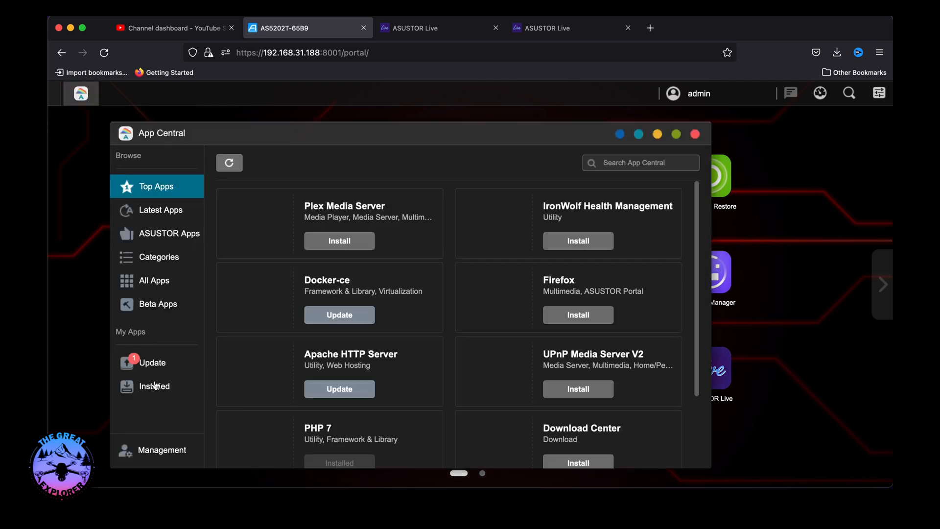
pyautogui.click(151, 362)
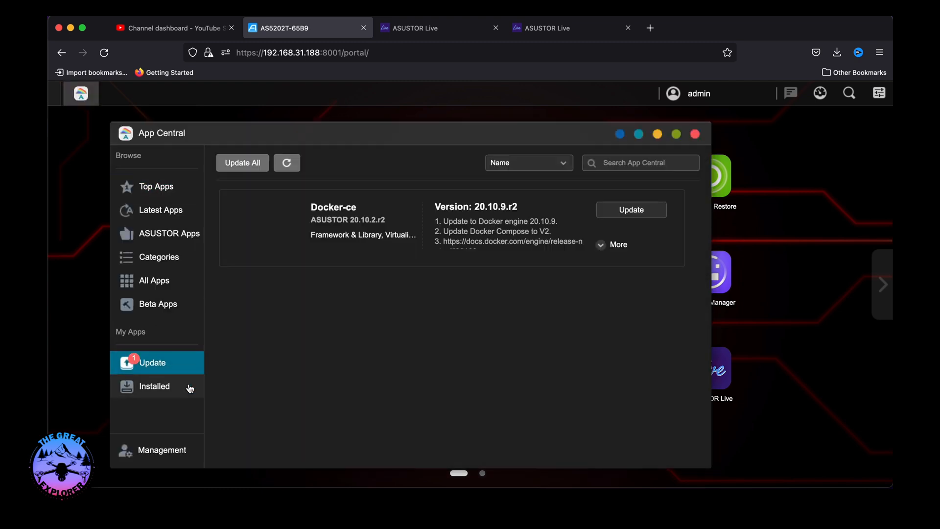
pyautogui.click(154, 385)
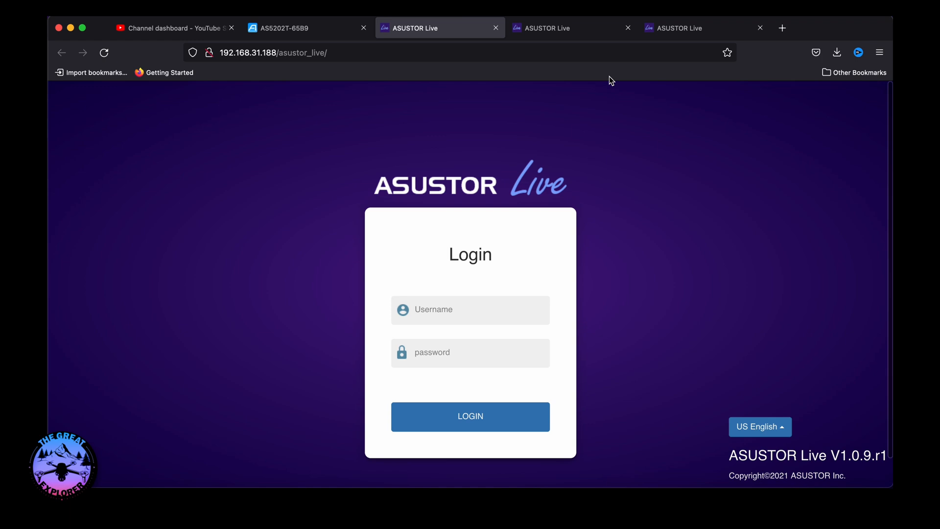
pyautogui.moveTo(517, 109)
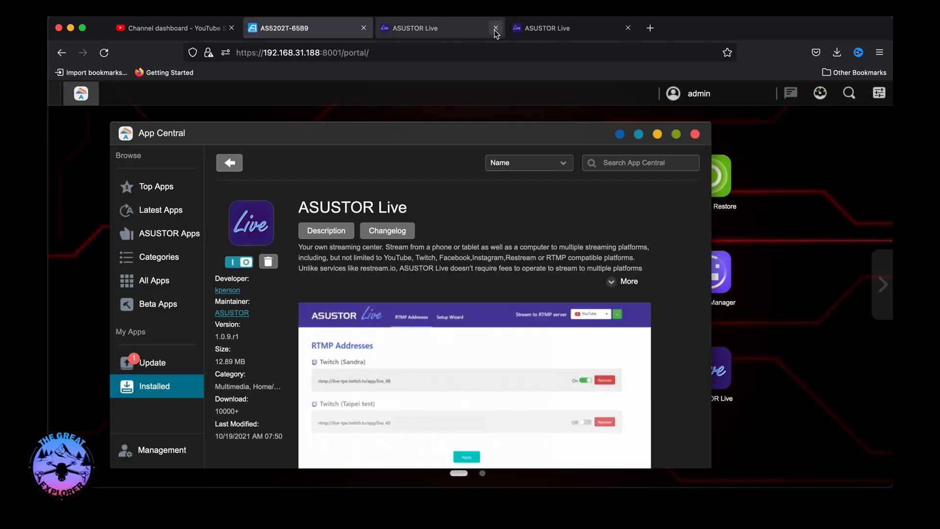
# In ASUSTOR Live, start adding a YouTube RTMP server and focus the empty Stream Key field.
pyautogui.click(432, 27)
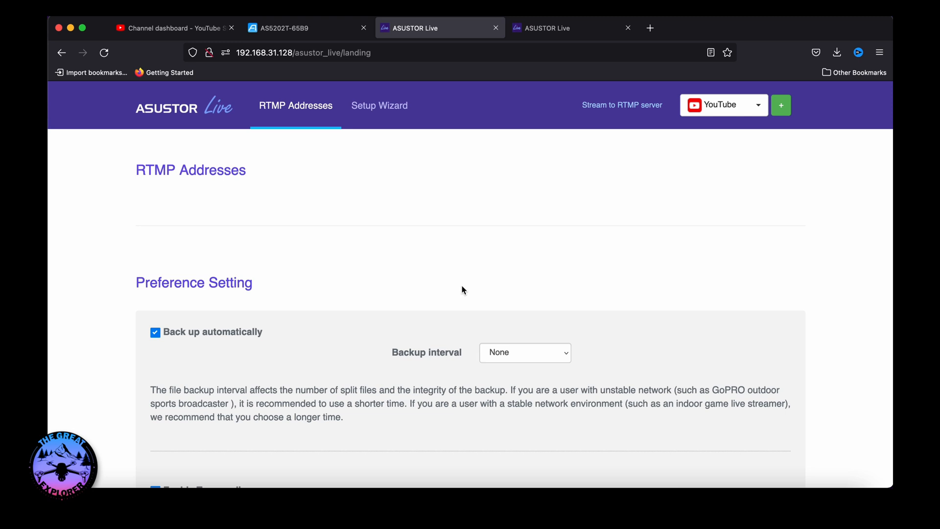
pyautogui.moveTo(262, 277)
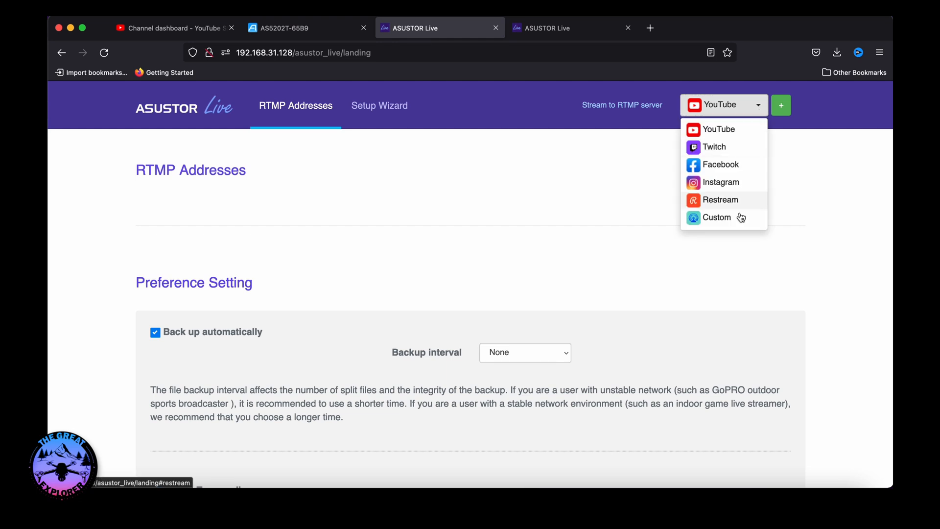
pyautogui.moveTo(811, 115)
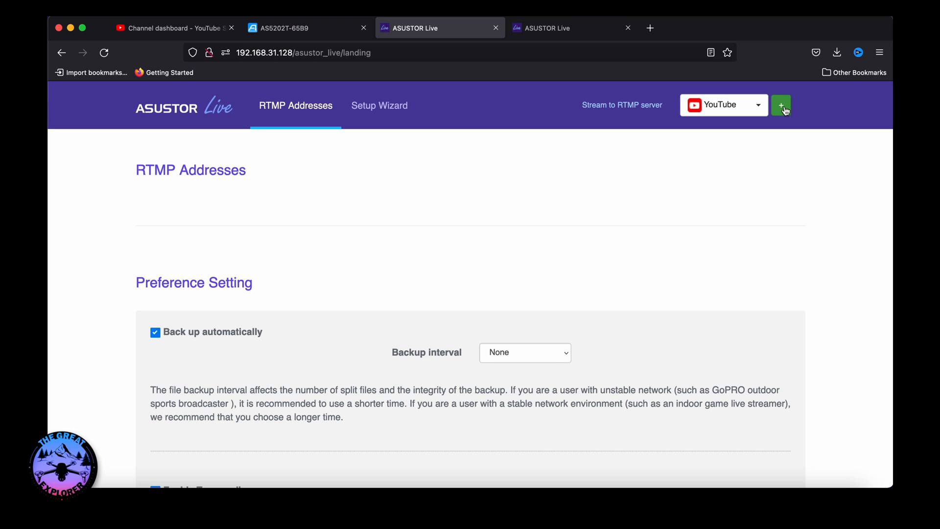
pyautogui.click(782, 105)
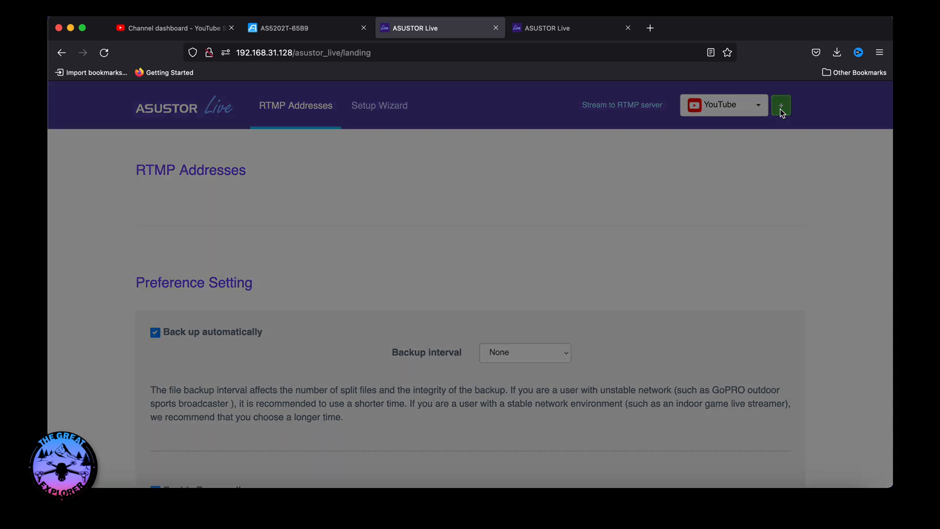
pyautogui.click(781, 105)
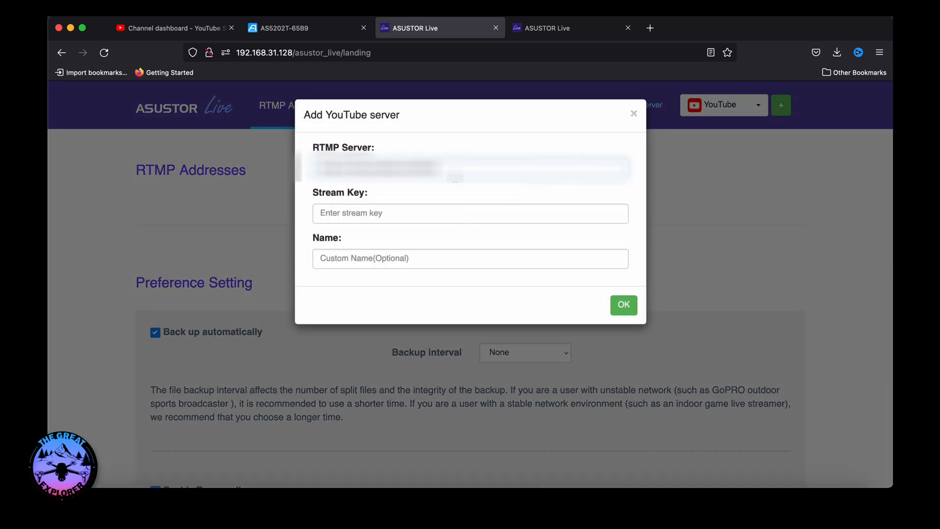
pyautogui.click(470, 213)
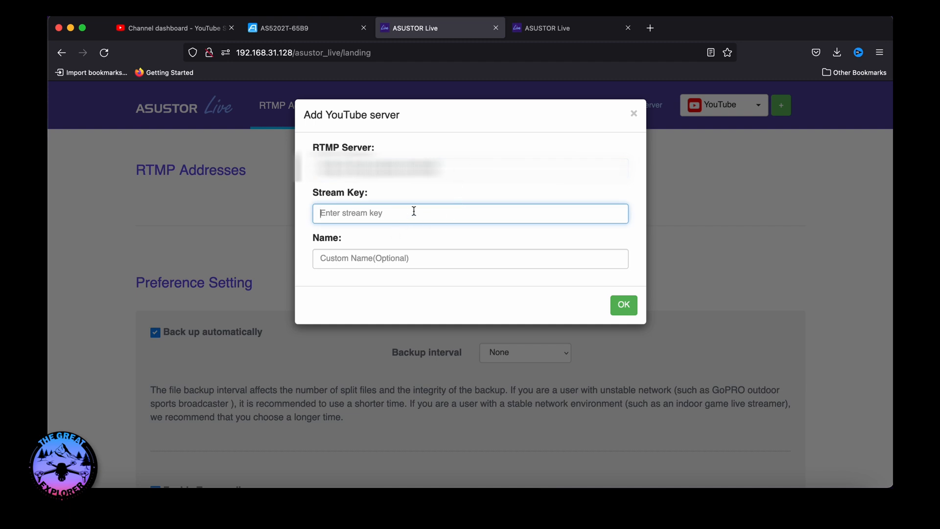
# Copy the default stream key from YouTube Studio's Go live encoder page into ASUSTOR Live's form.
pyautogui.click(174, 28)
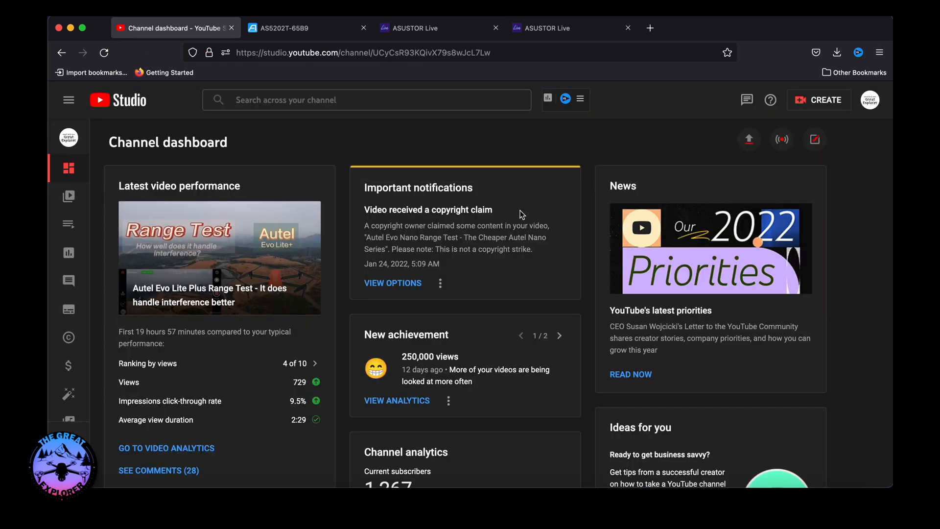
pyautogui.click(825, 99)
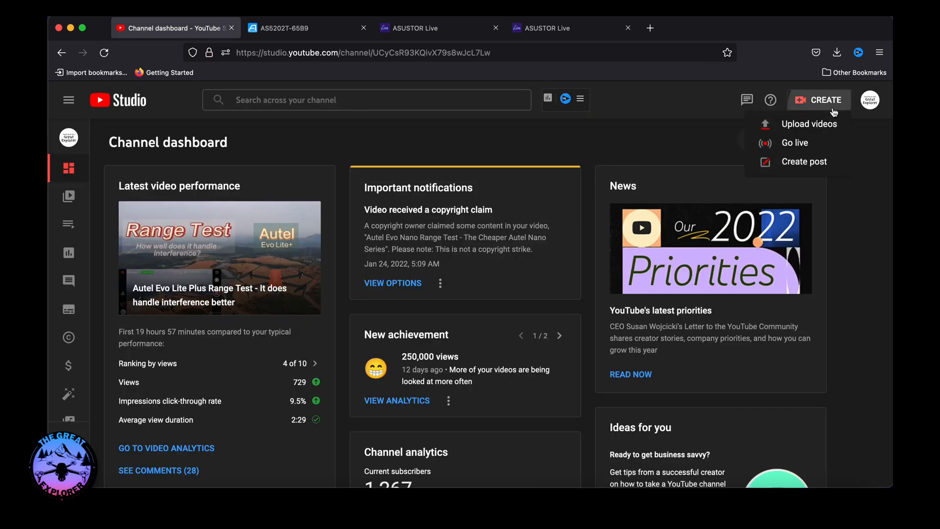
pyautogui.click(794, 142)
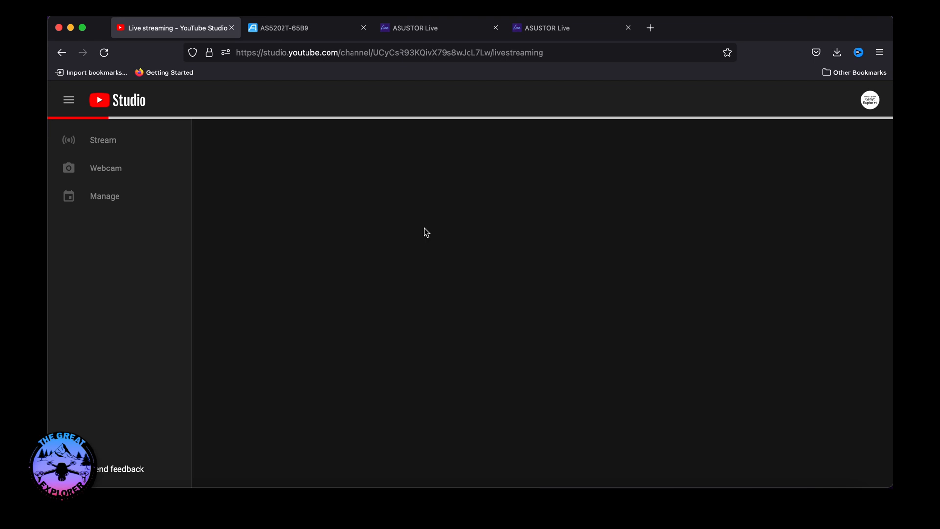
pyautogui.click(103, 140)
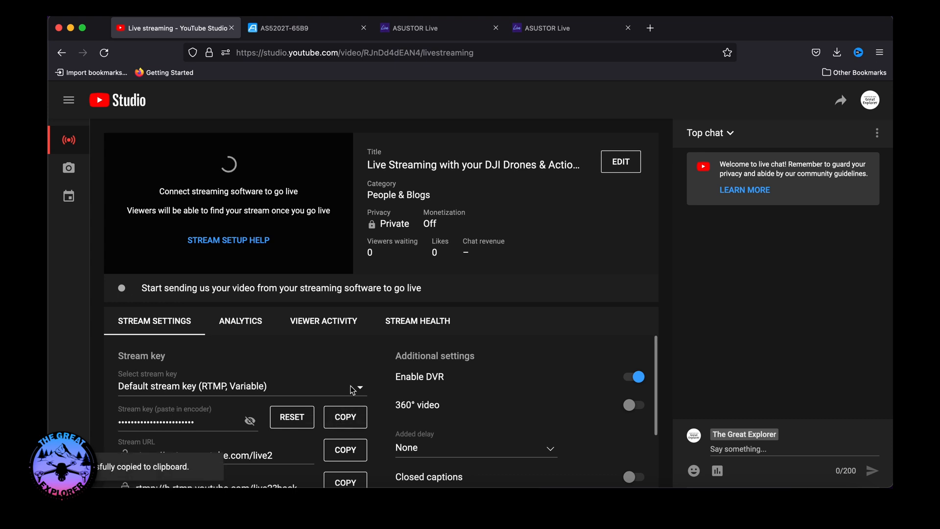
pyautogui.click(439, 27)
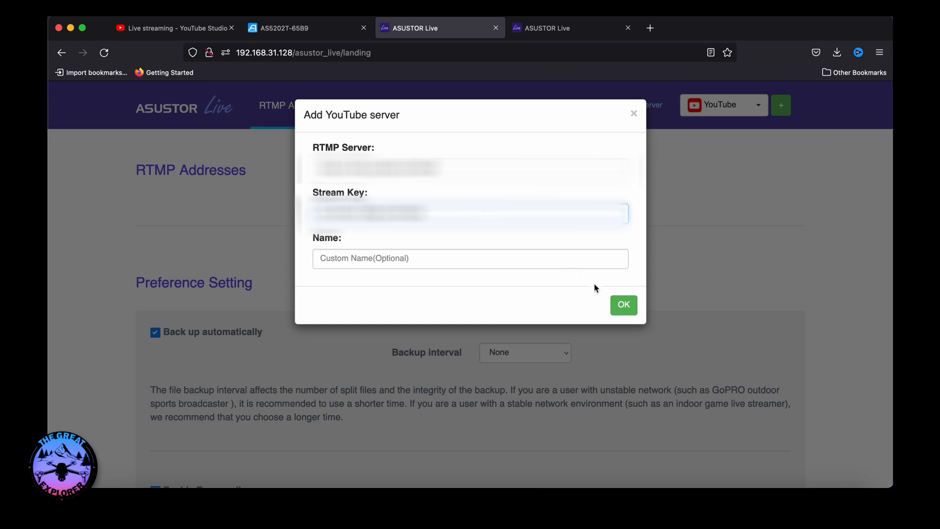
# Submit the YouTube server with its stream key and scroll to Preference Setting.
pyautogui.click(623, 305)
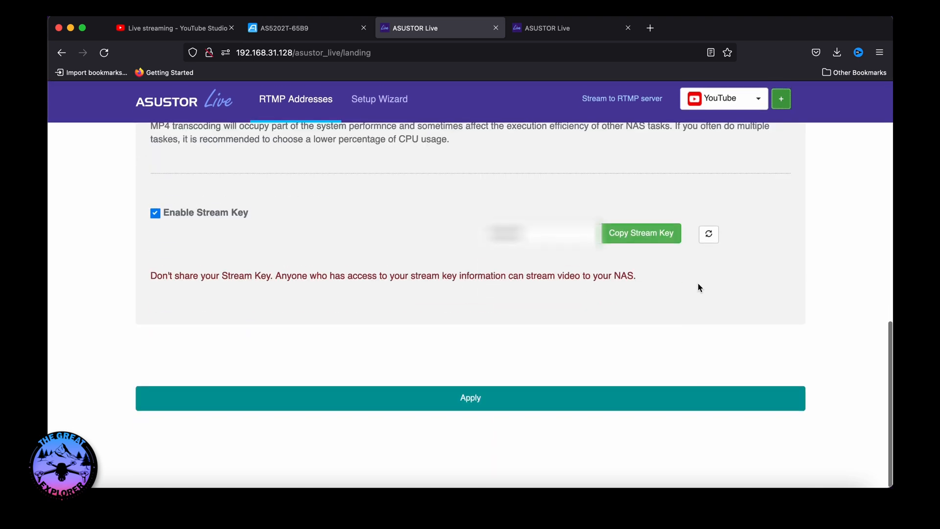
pyautogui.scroll(-3)
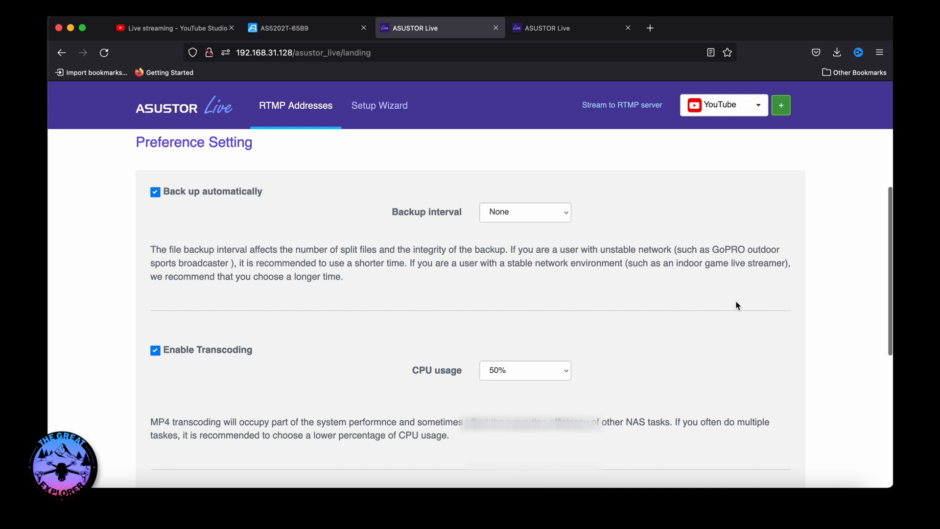
pyautogui.moveTo(550, 232)
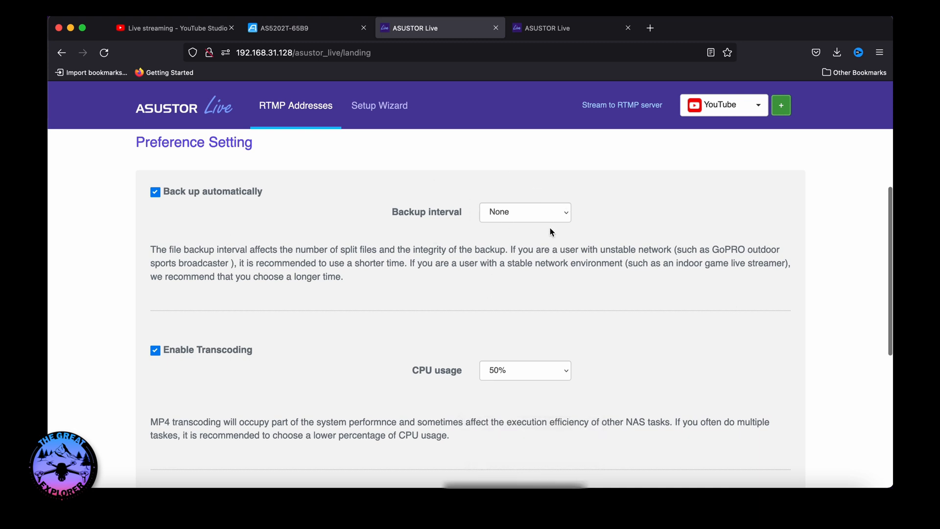
pyautogui.moveTo(536, 220)
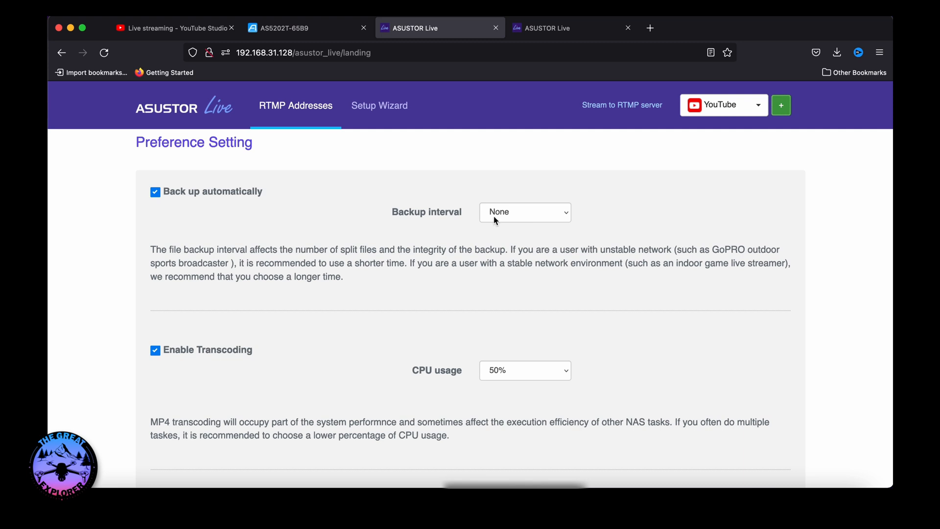
# Keep backup interval at None, set transcoding CPU usage to 50%, and apply preferences.
pyautogui.click(524, 211)
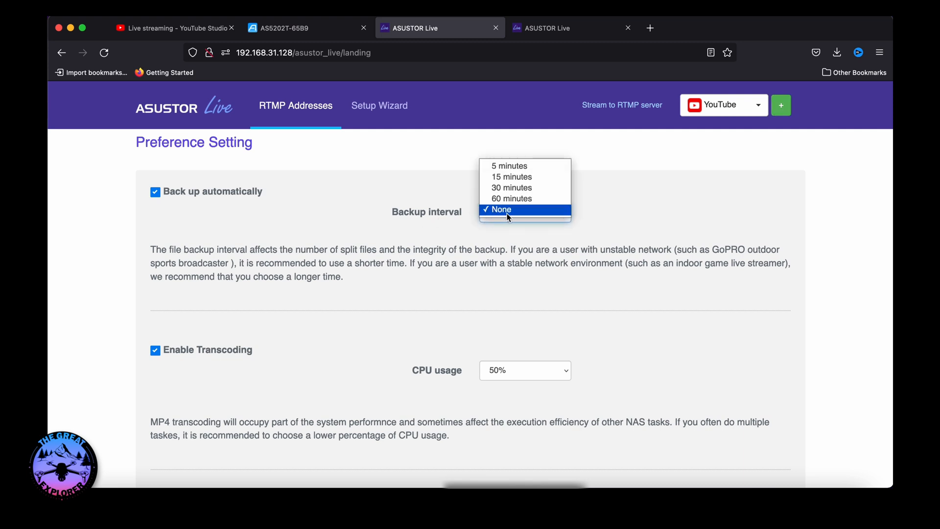
pyautogui.click(499, 209)
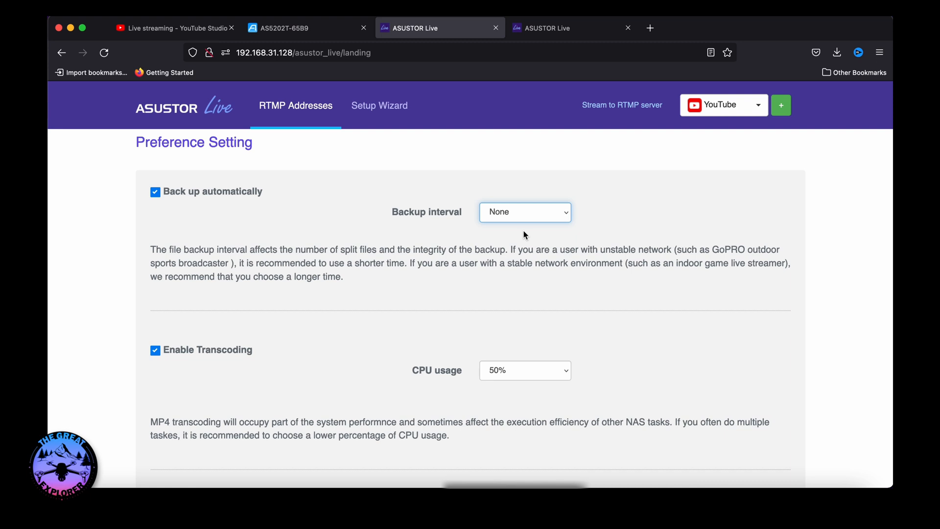
pyautogui.moveTo(598, 317)
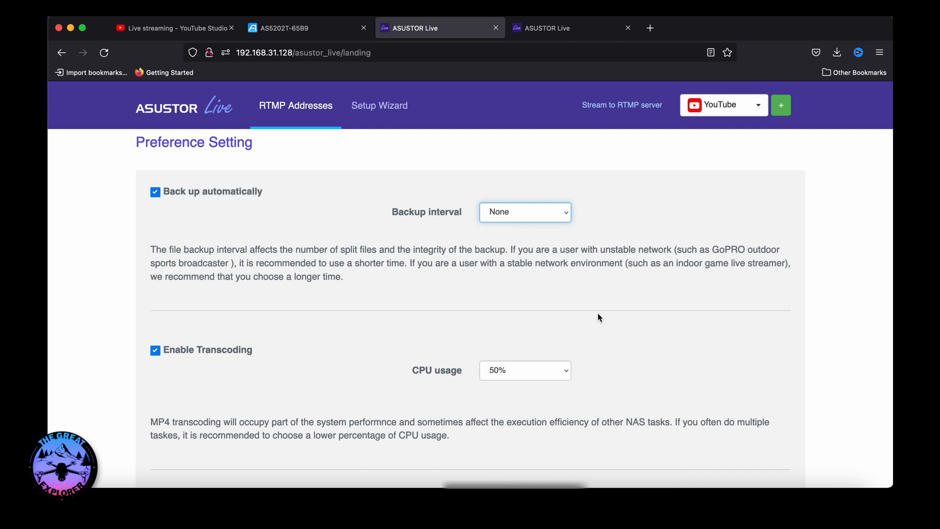
pyautogui.scroll(-3)
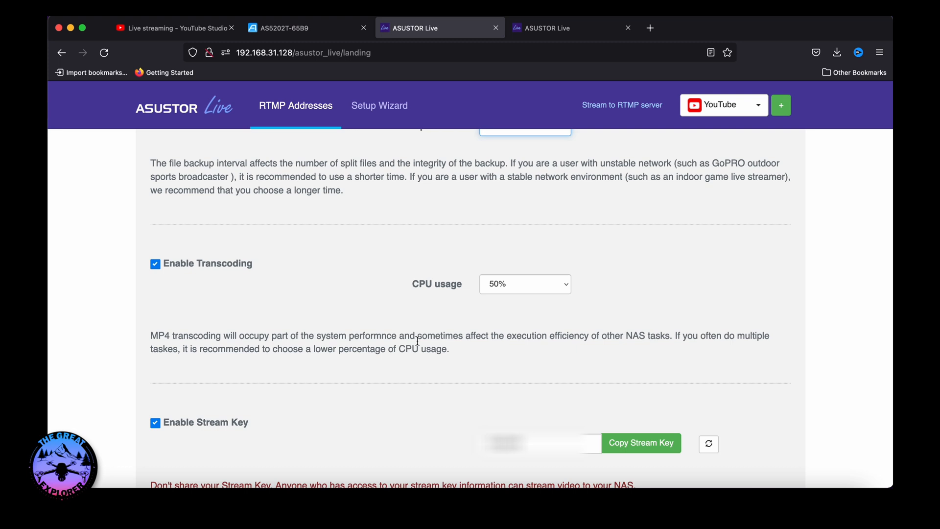
pyautogui.moveTo(521, 307)
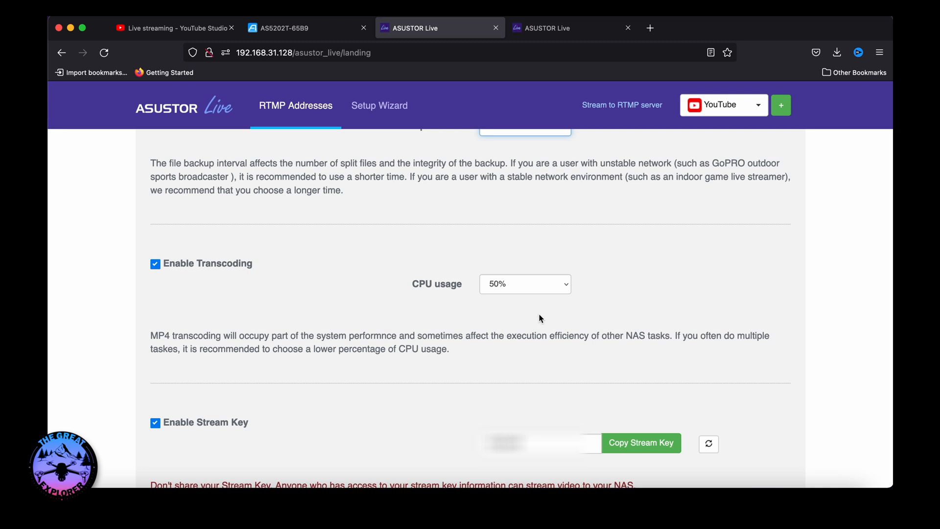
pyautogui.click(524, 283)
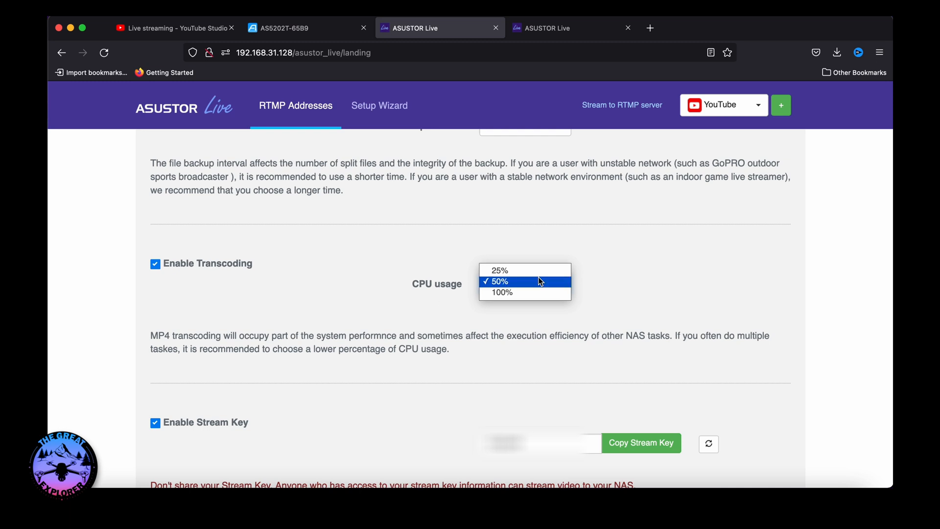
pyautogui.click(499, 281)
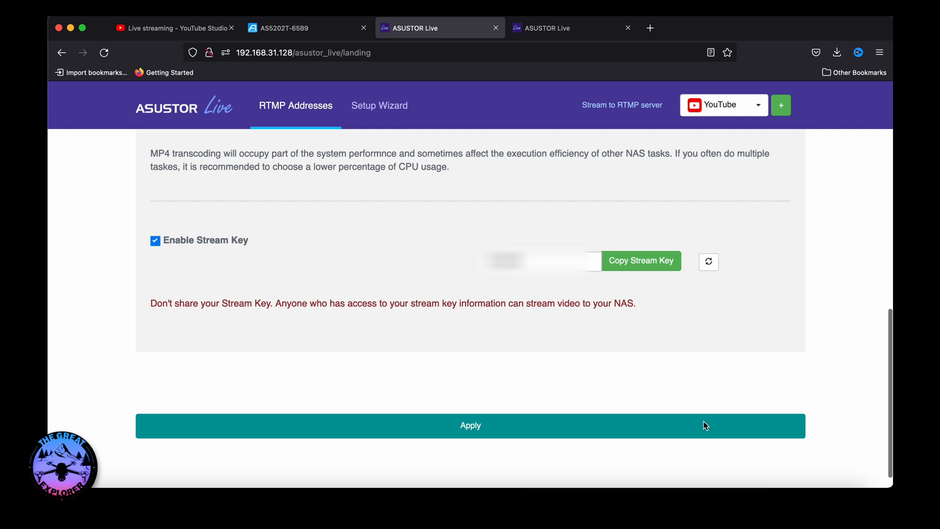
pyautogui.click(470, 425)
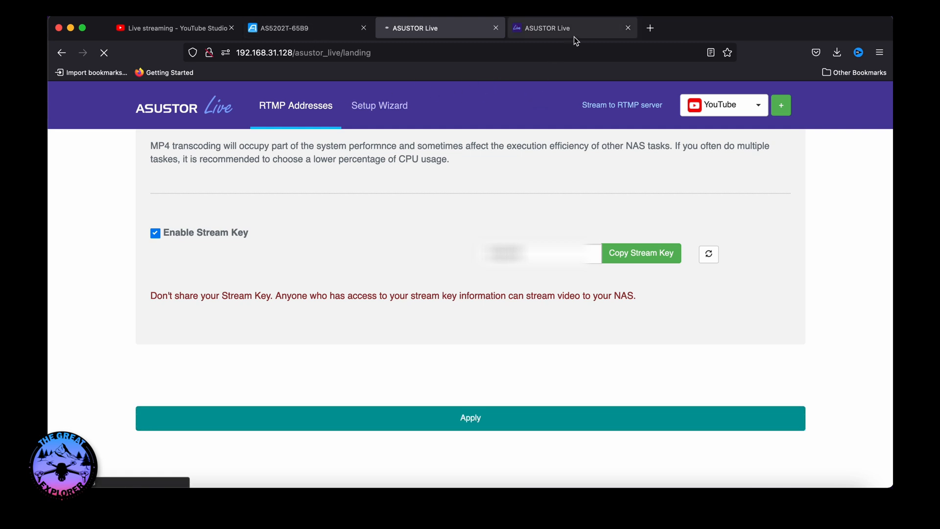
pyautogui.click(380, 106)
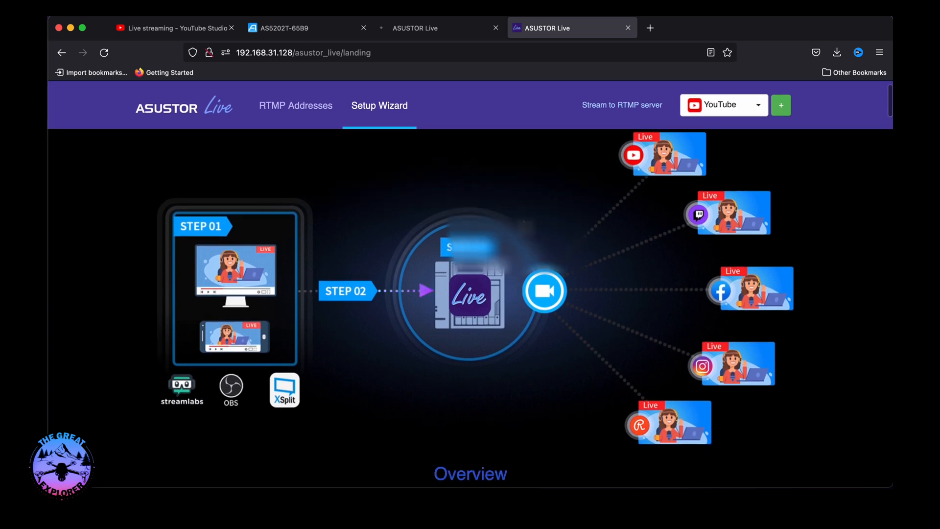
# Restart ASUSTOR Live by toggling its switch in App Central's installed apps list.
pyautogui.click(282, 27)
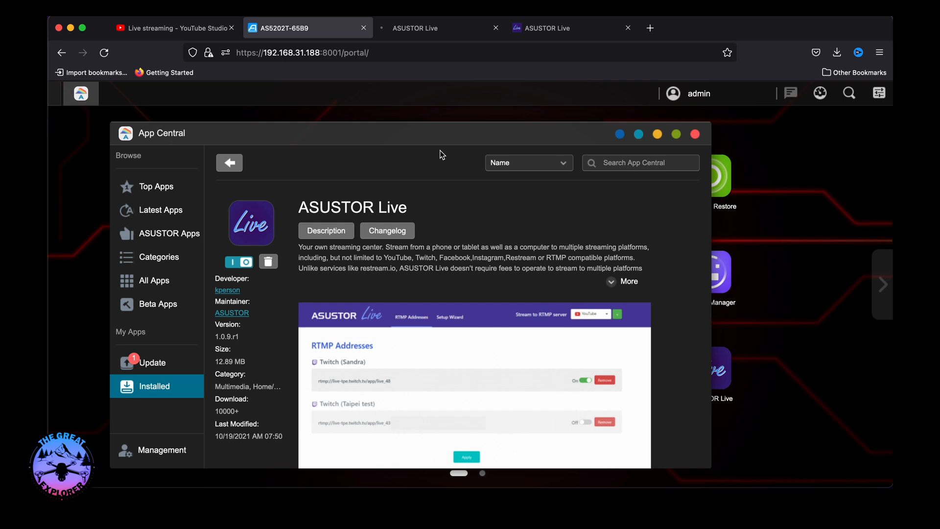
pyautogui.click(229, 162)
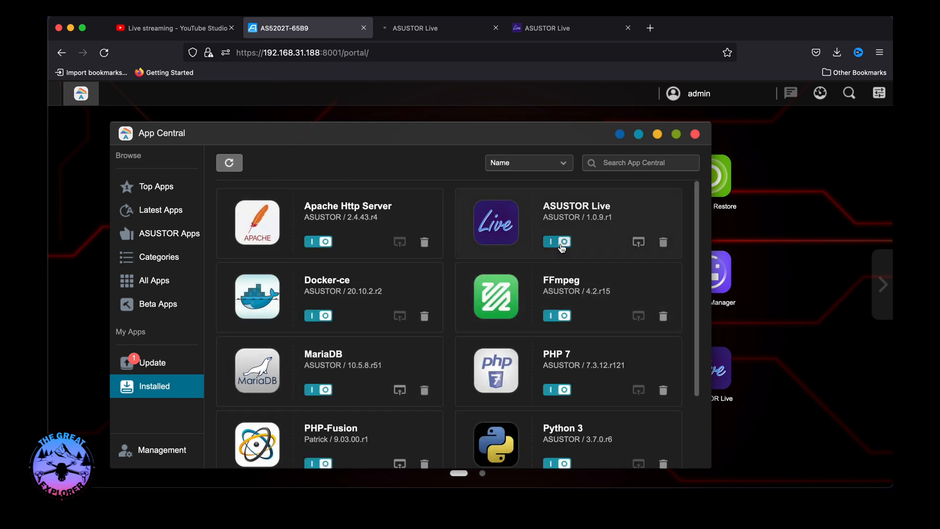
pyautogui.click(556, 241)
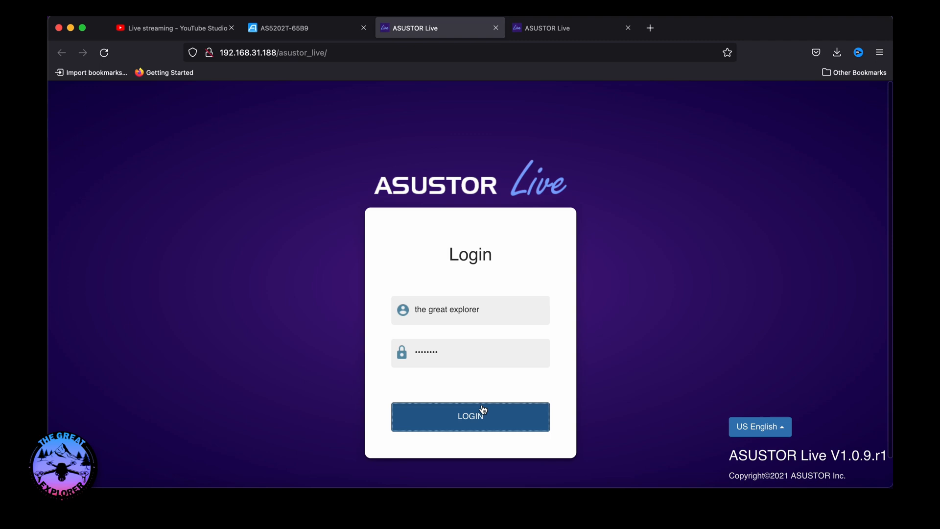
# Log in to ASUSTOR Live and open the Setup Wizard showing the NAS RTMP URL and key.
pyautogui.click(470, 416)
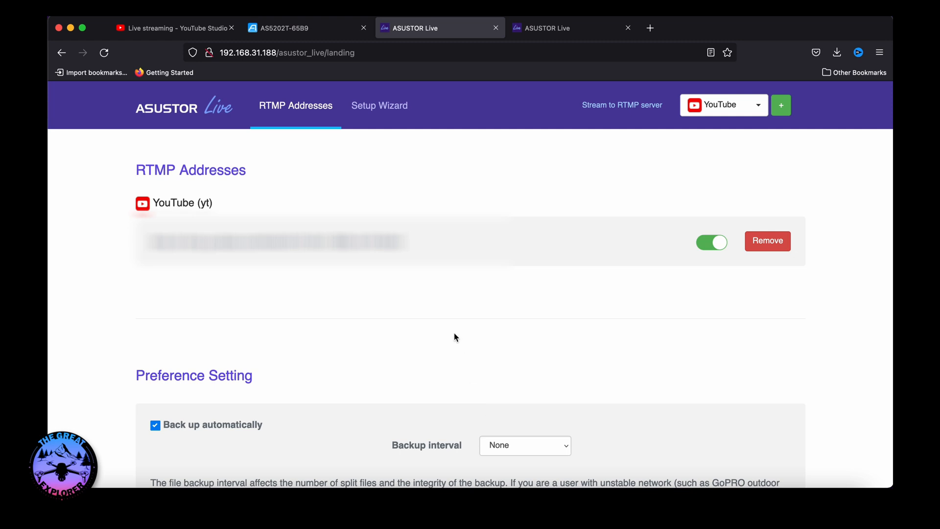
pyautogui.moveTo(491, 335)
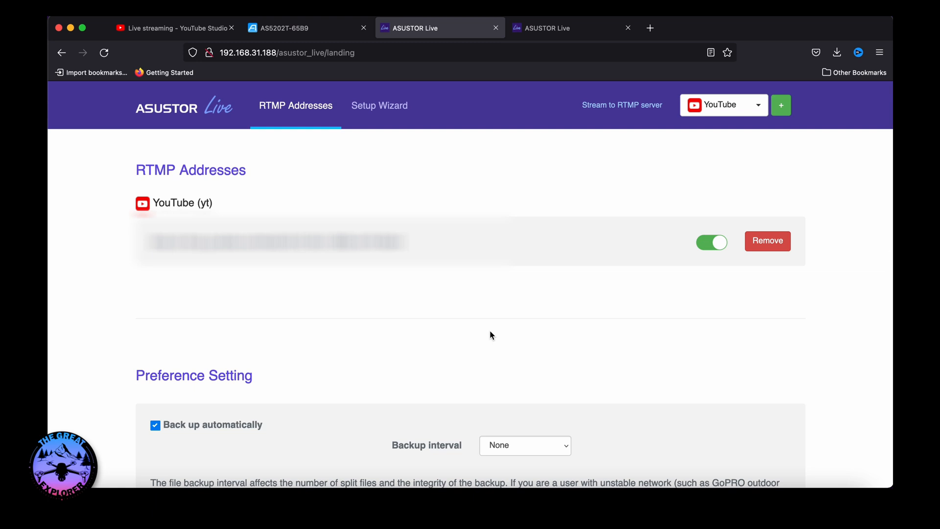
pyautogui.click(379, 105)
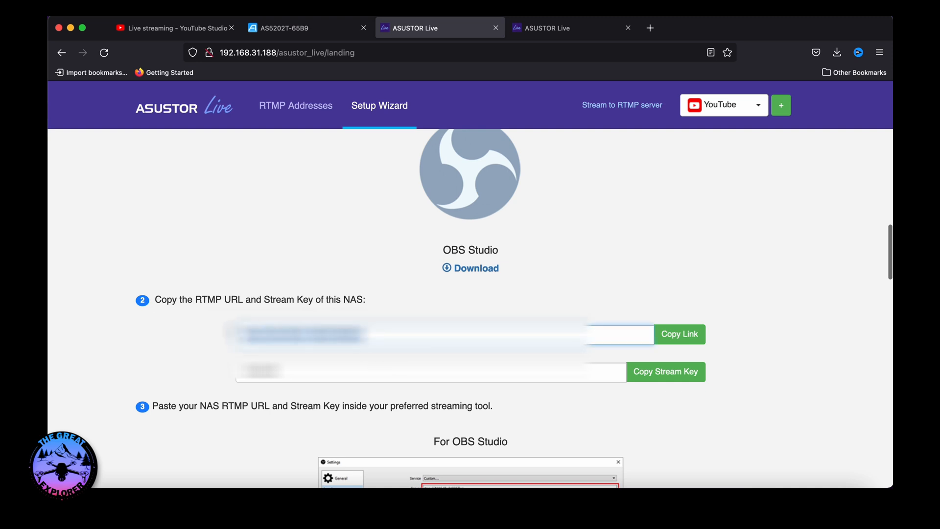
# Copy the NAS RTMP URL from ASUSTOR Live's Setup Wizard.
pyautogui.click(679, 334)
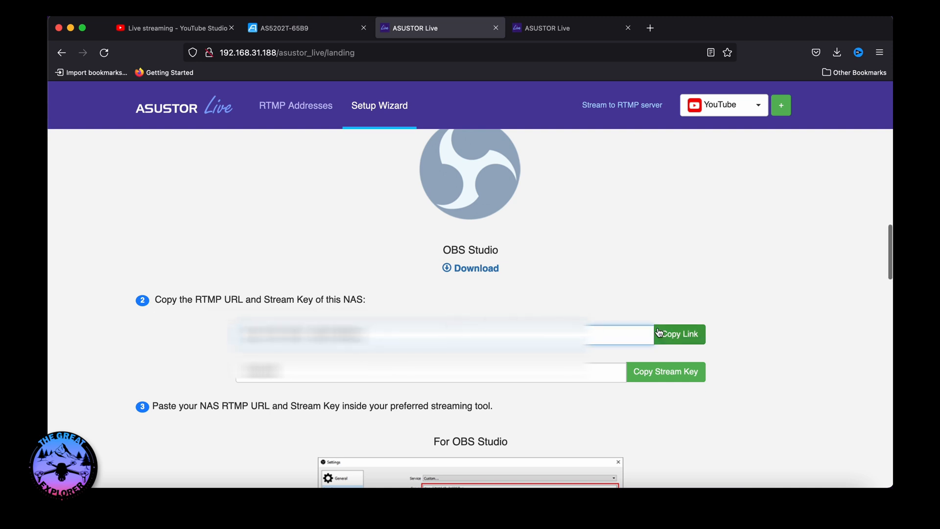
pyautogui.click(679, 334)
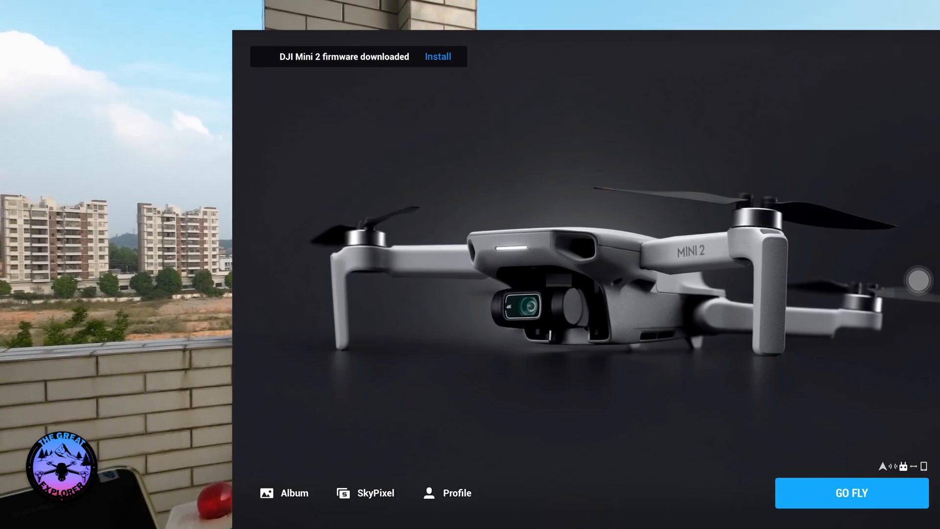
# Open DJI Fly's Transmission settings and its Live Streaming Platforms list.
pyautogui.click(850, 493)
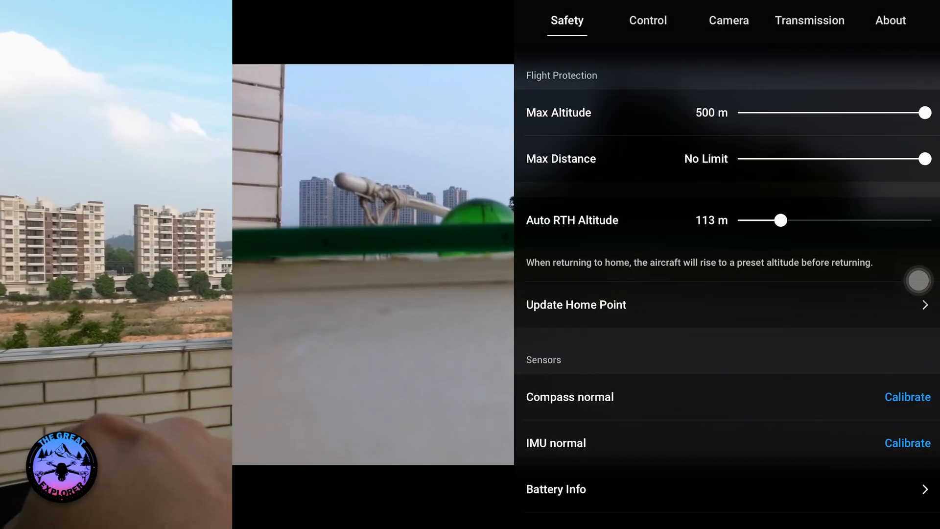
pyautogui.click(809, 20)
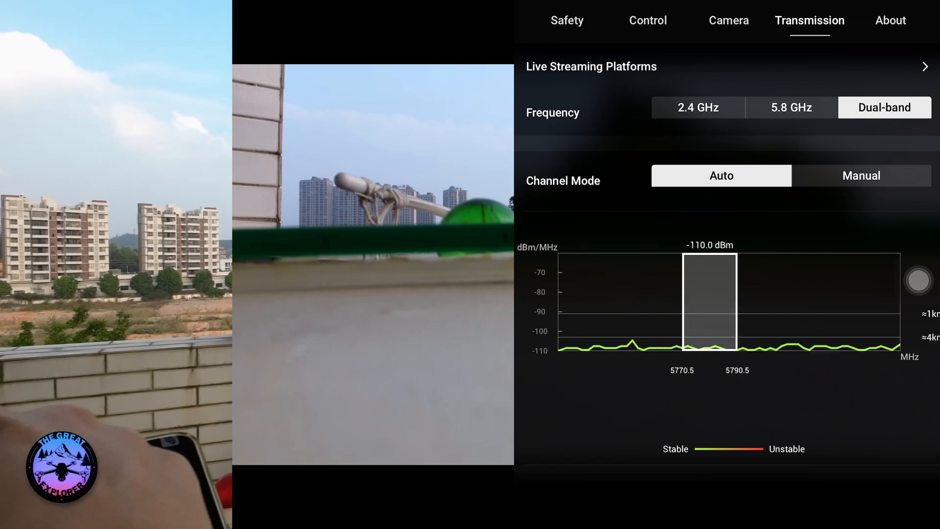
pyautogui.click(590, 66)
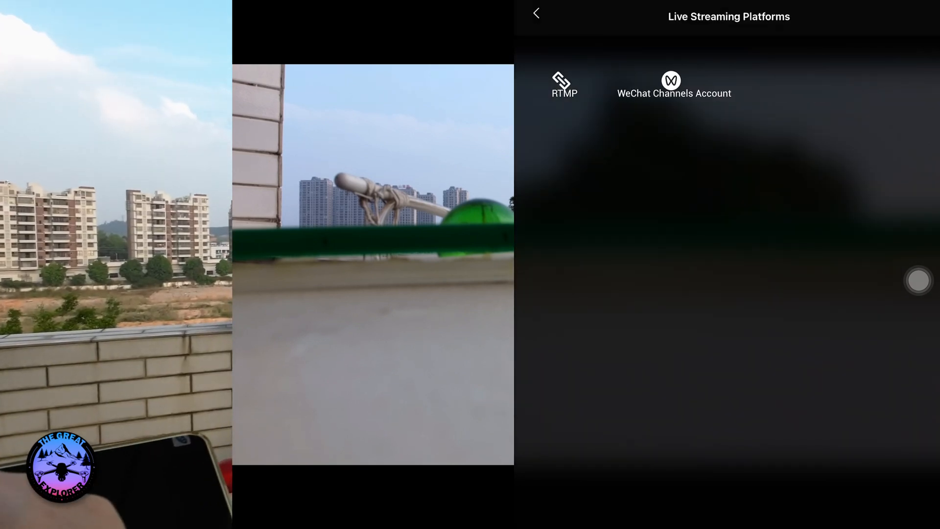
# Select RTMP as DJI Fly's live streaming platform.
pyautogui.click(560, 83)
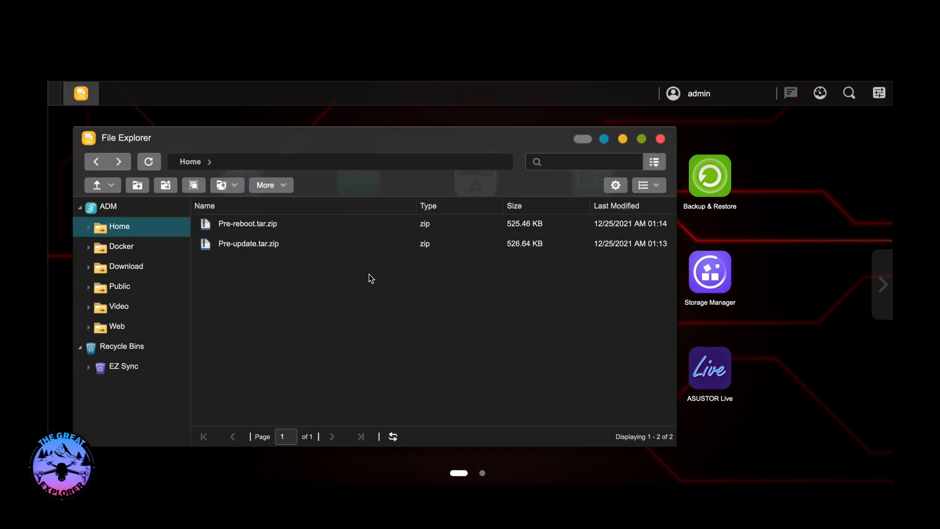
# Open Video > ASUSTOR_Live_videos in File Explorer and select the recorded MP4.
pyautogui.click(119, 307)
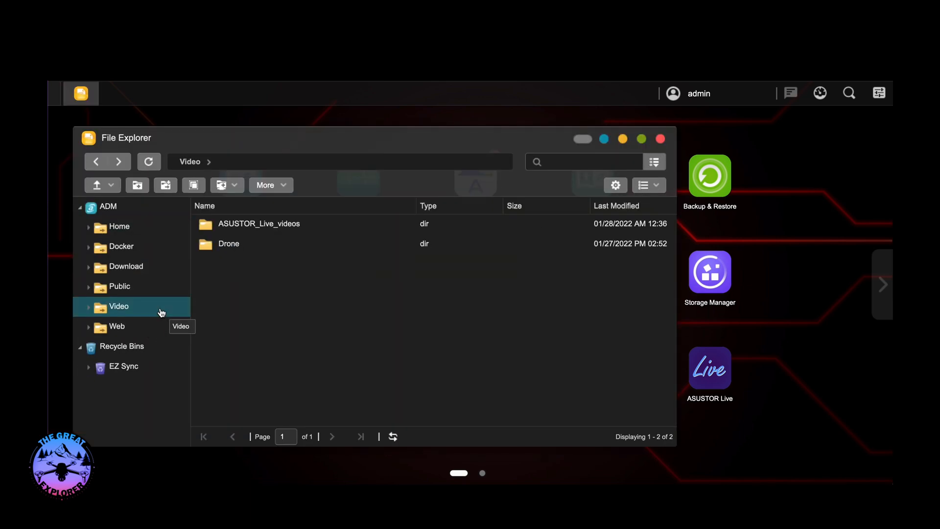
pyautogui.click(259, 223)
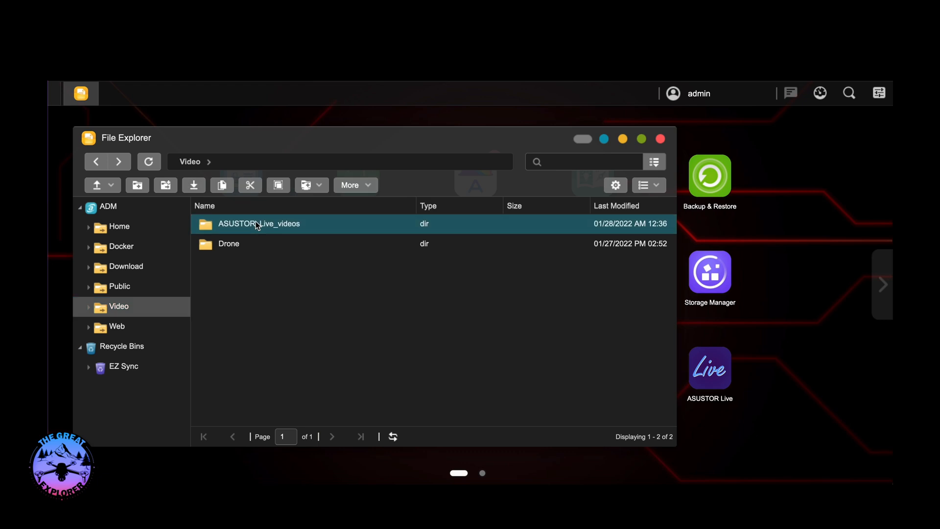
pyautogui.doubleClick(259, 224)
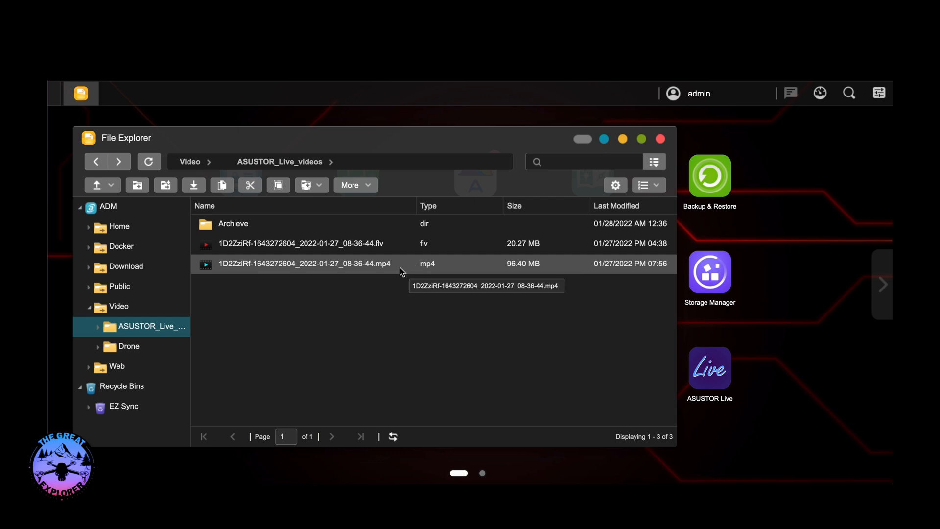
pyautogui.click(304, 264)
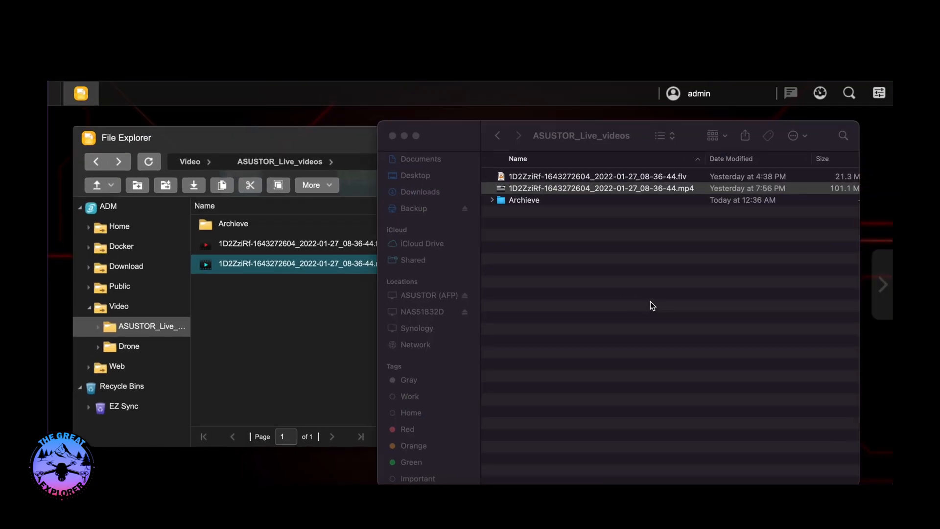
# Open the recorded MP4 from Finder in Any File Info to view its media info.
pyautogui.click(496, 135)
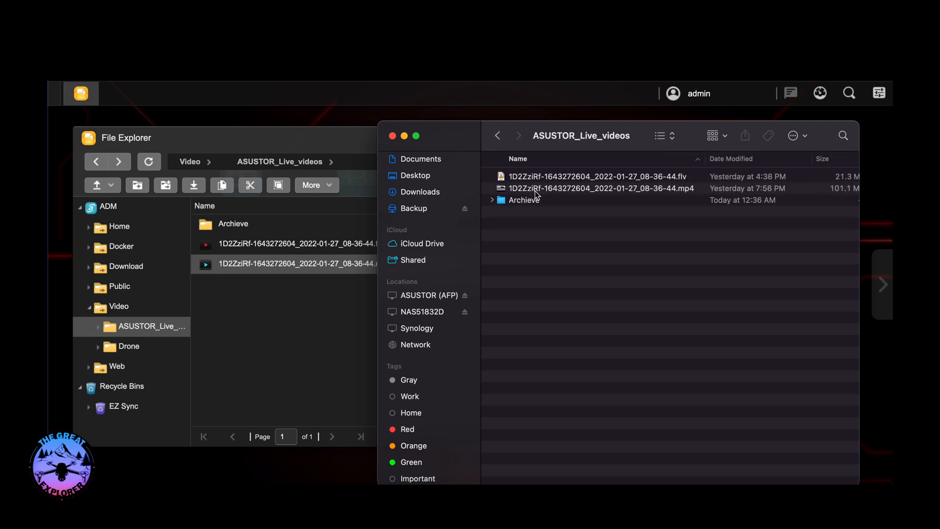
pyautogui.moveTo(538, 195)
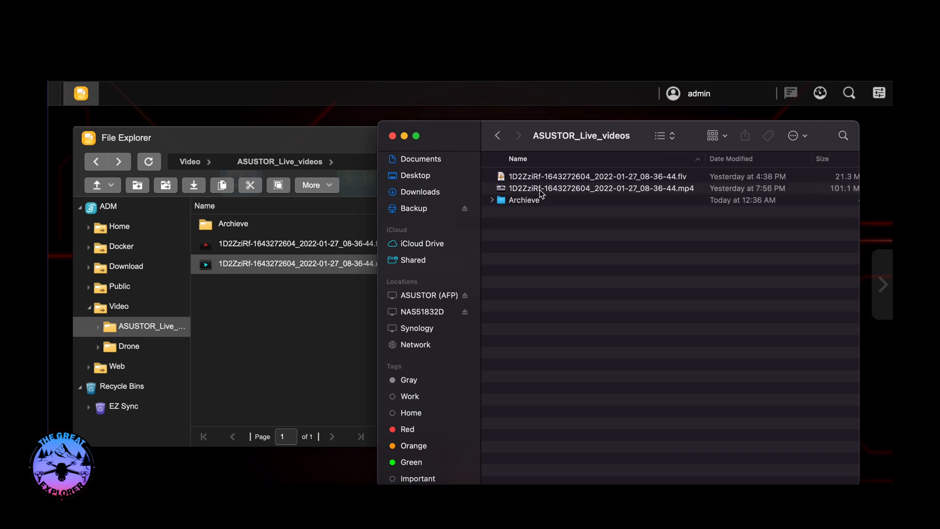
pyautogui.rightClick(601, 188)
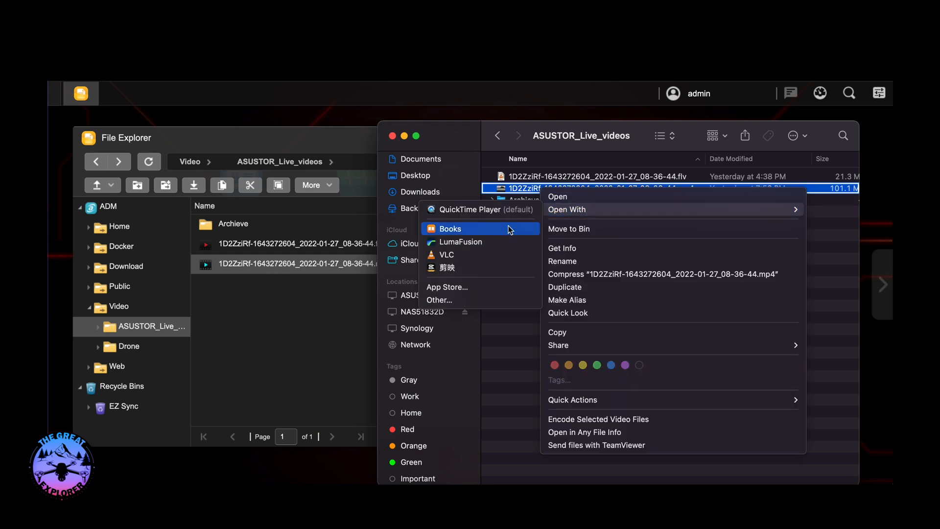
pyautogui.click(495, 253)
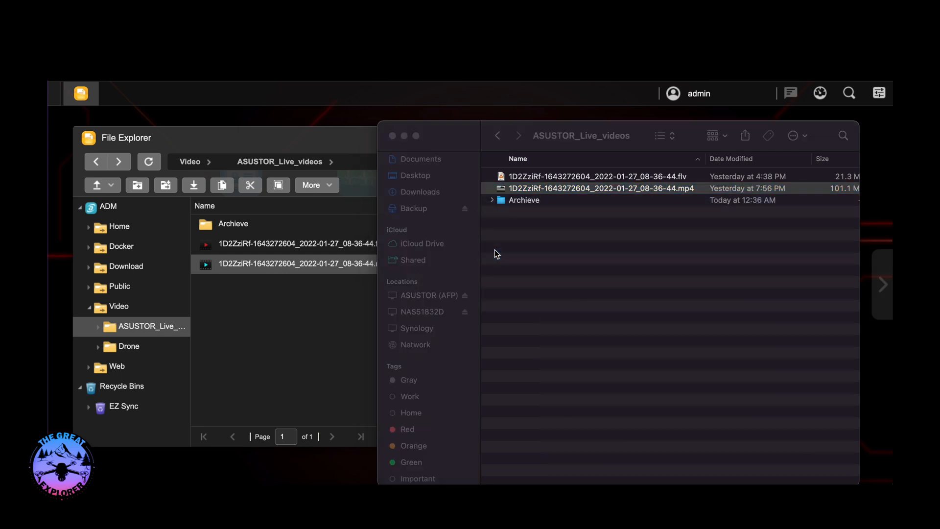
pyautogui.doubleClick(603, 187)
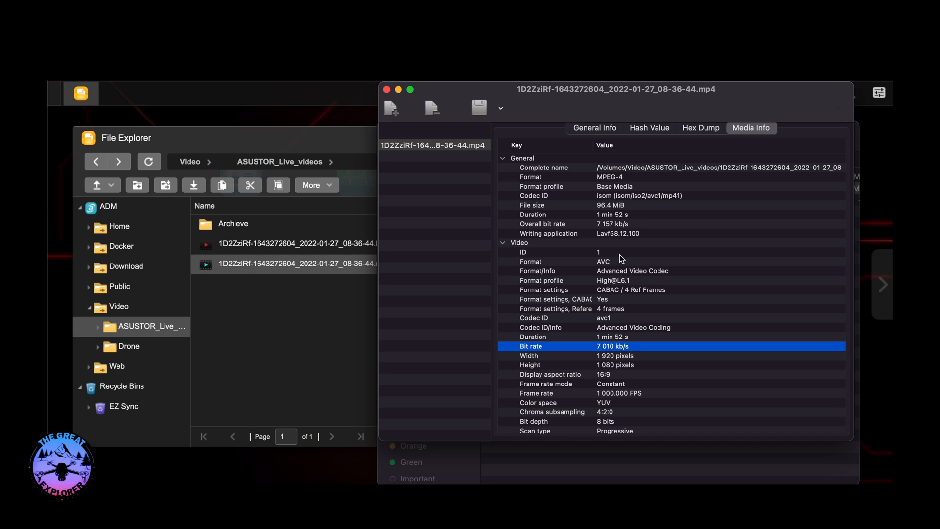
pyautogui.moveTo(620, 276)
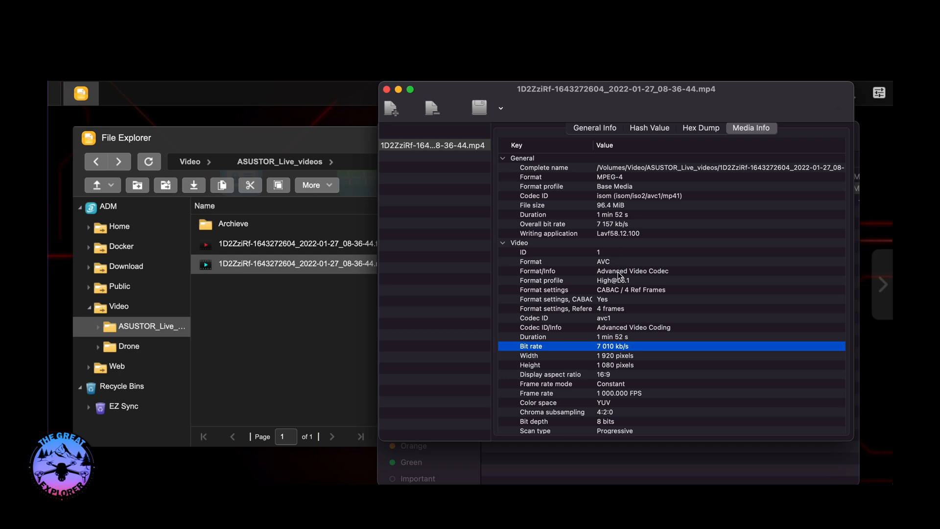